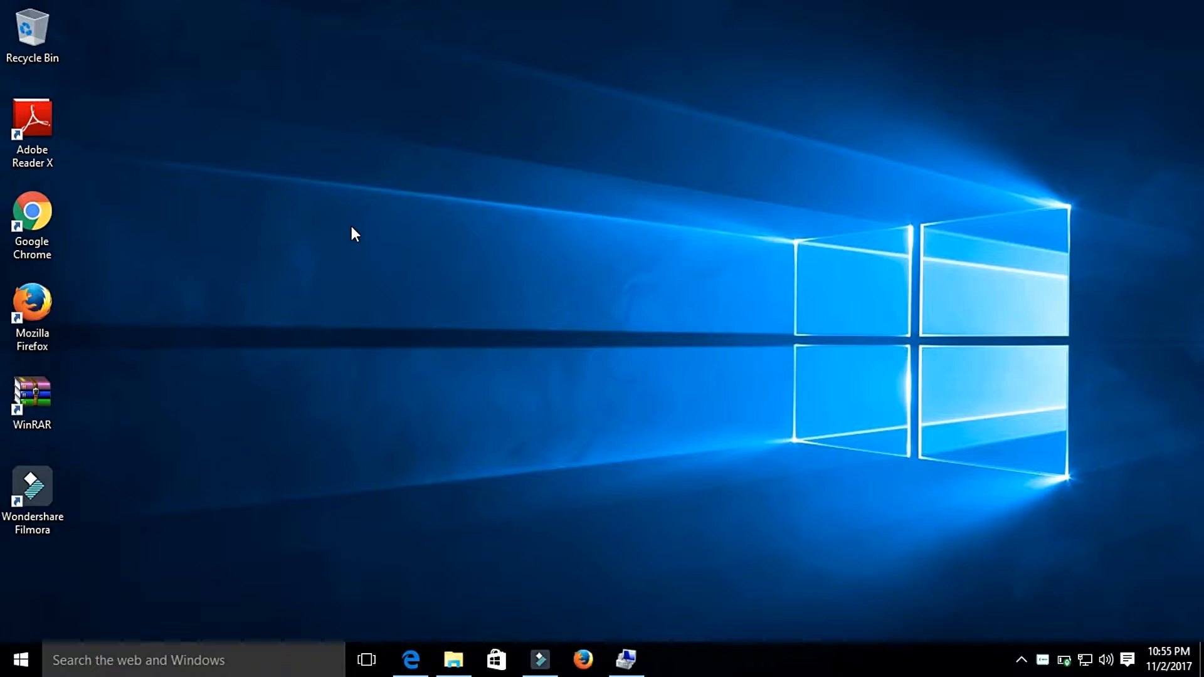
{"action": "mouse_move", "coordinate": [233, 440]}
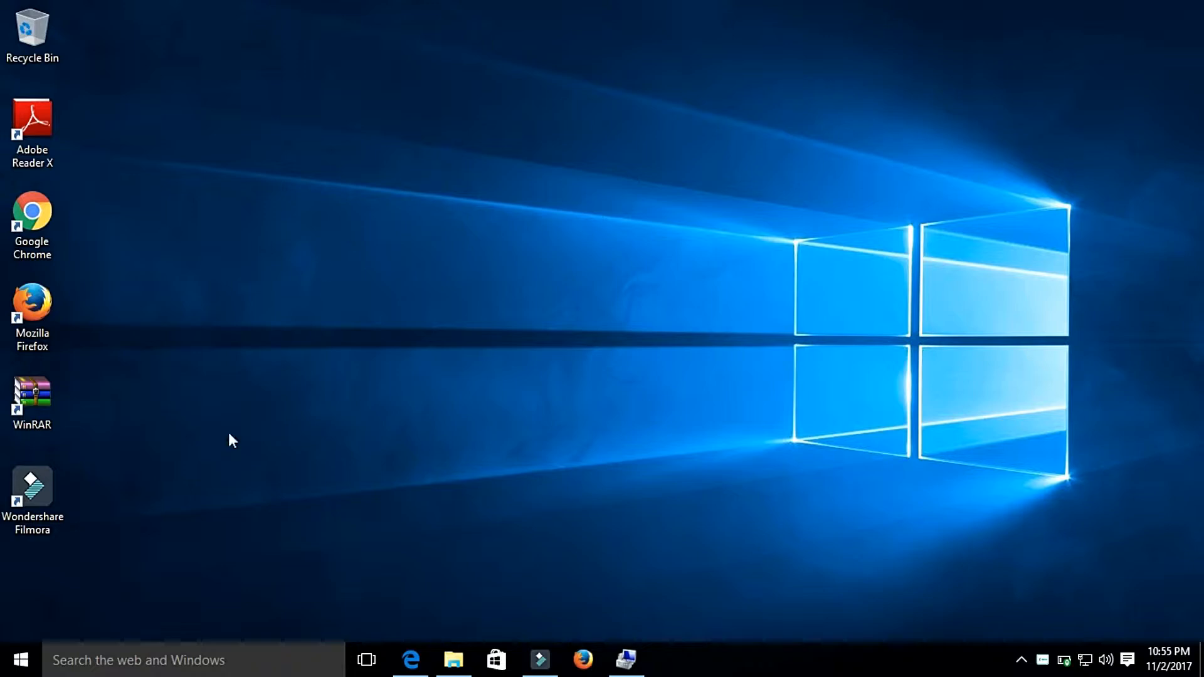
- Open This PC in File Explorer and launch Manage to open Computer Management
{"action": "left_click", "coordinate": [21, 659]}
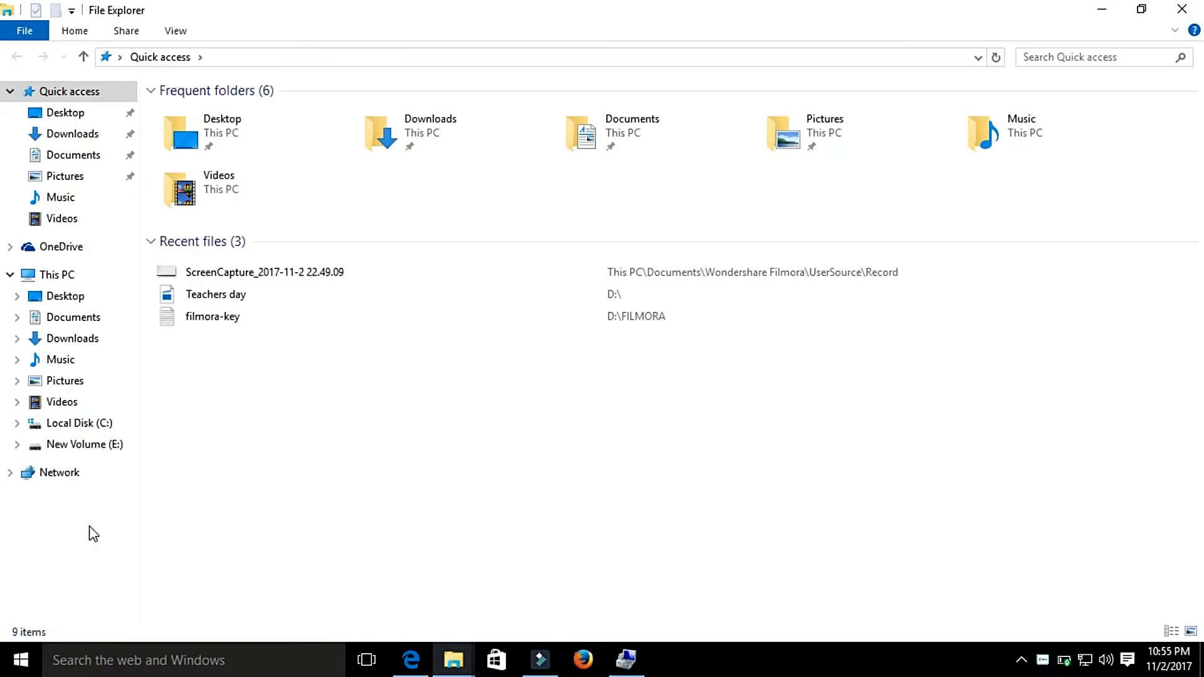
{"action": "mouse_move", "coordinate": [65, 296]}
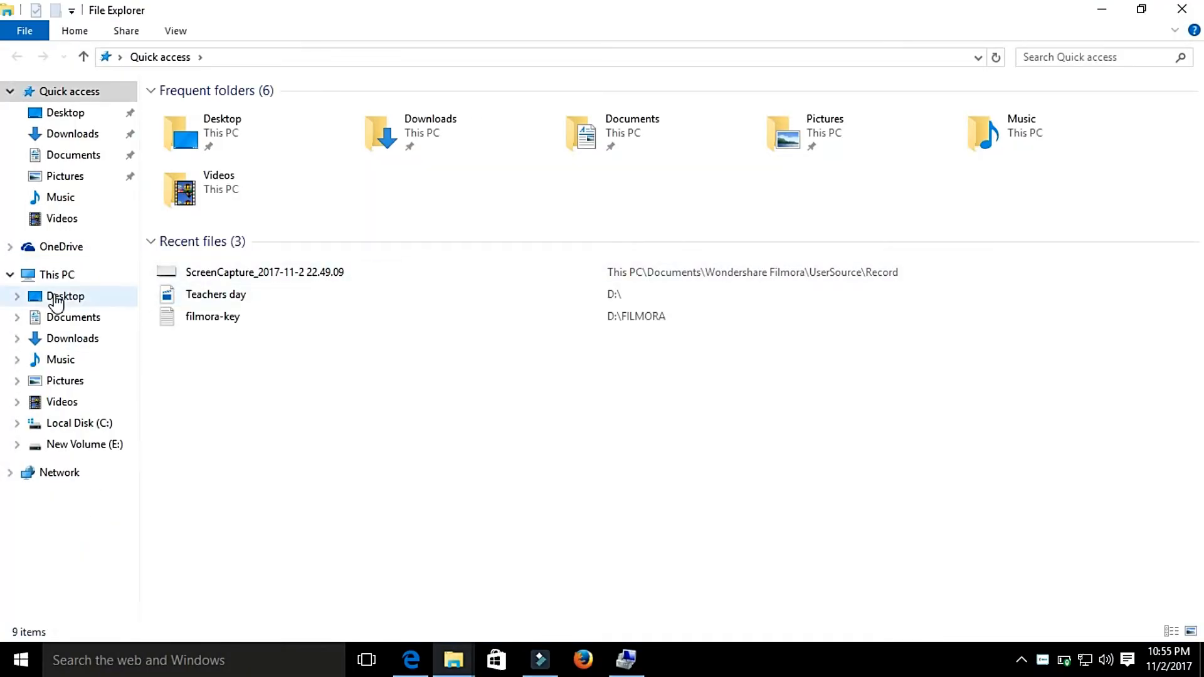
{"action": "left_click", "coordinate": [57, 275]}
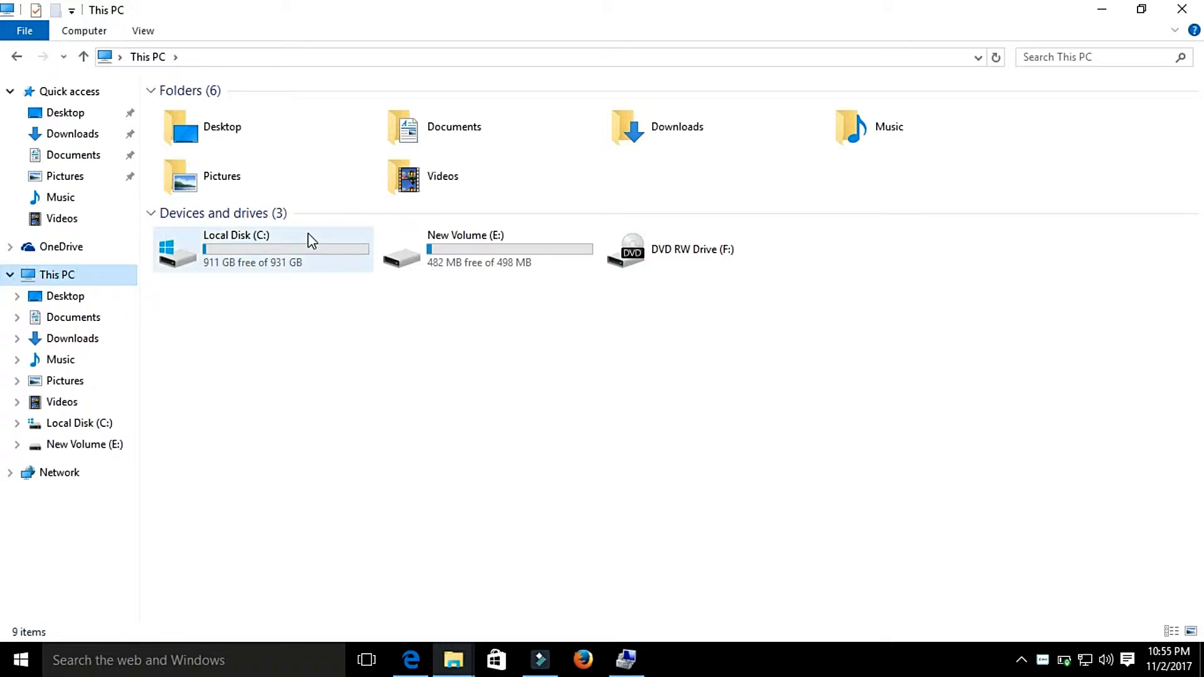
{"action": "mouse_move", "coordinate": [269, 291]}
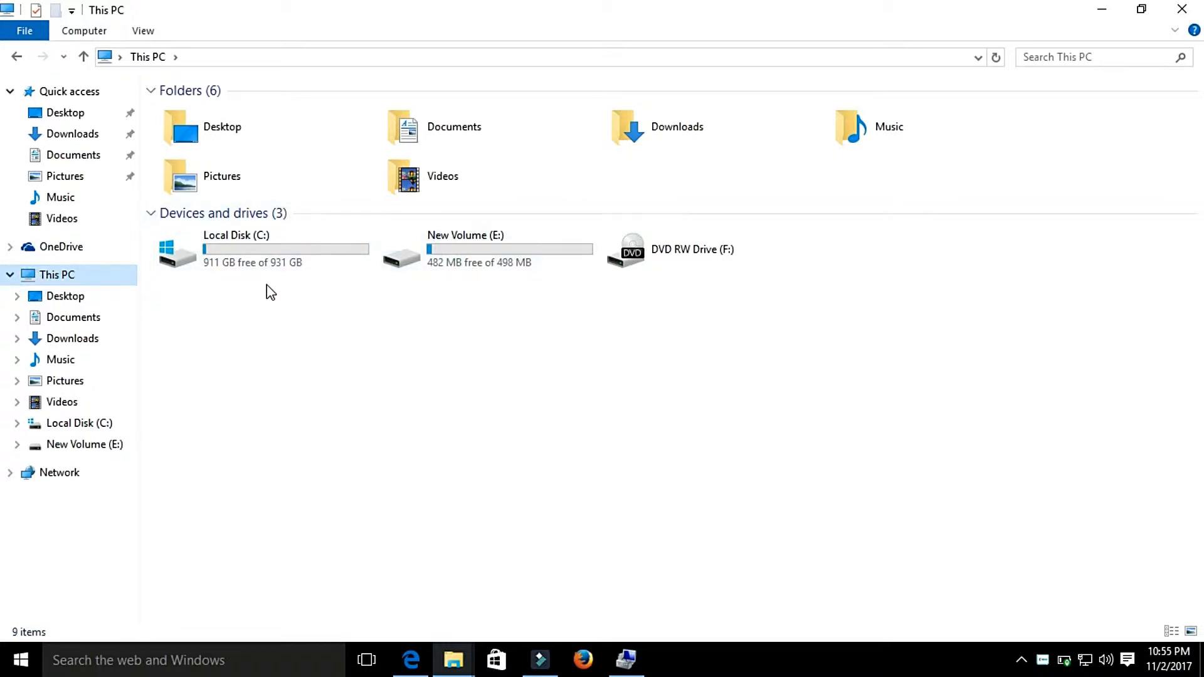
{"action": "mouse_move", "coordinate": [455, 265]}
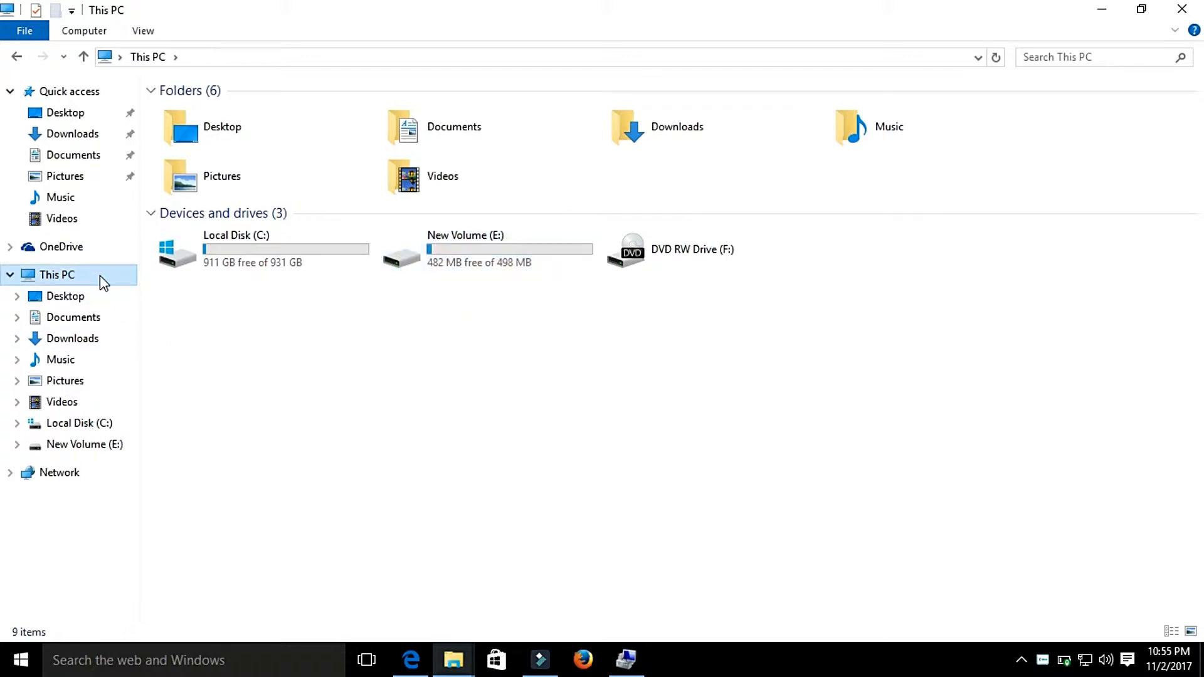
{"action": "right_click", "coordinate": [55, 274]}
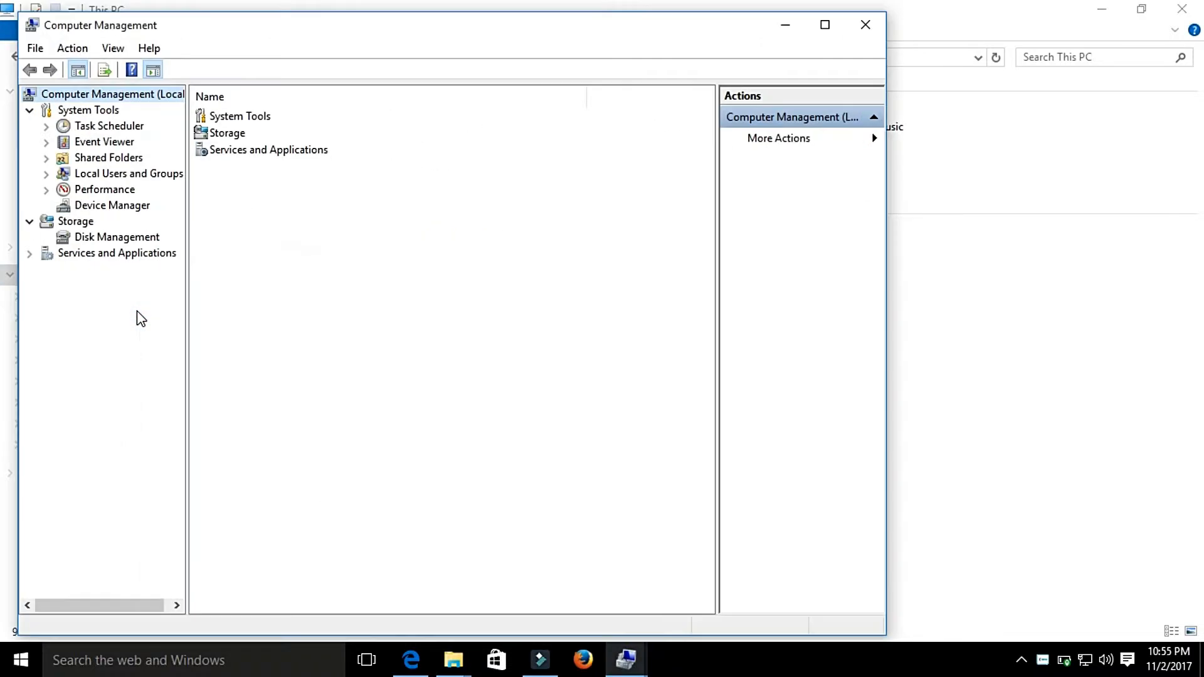
{"action": "mouse_move", "coordinate": [106, 244]}
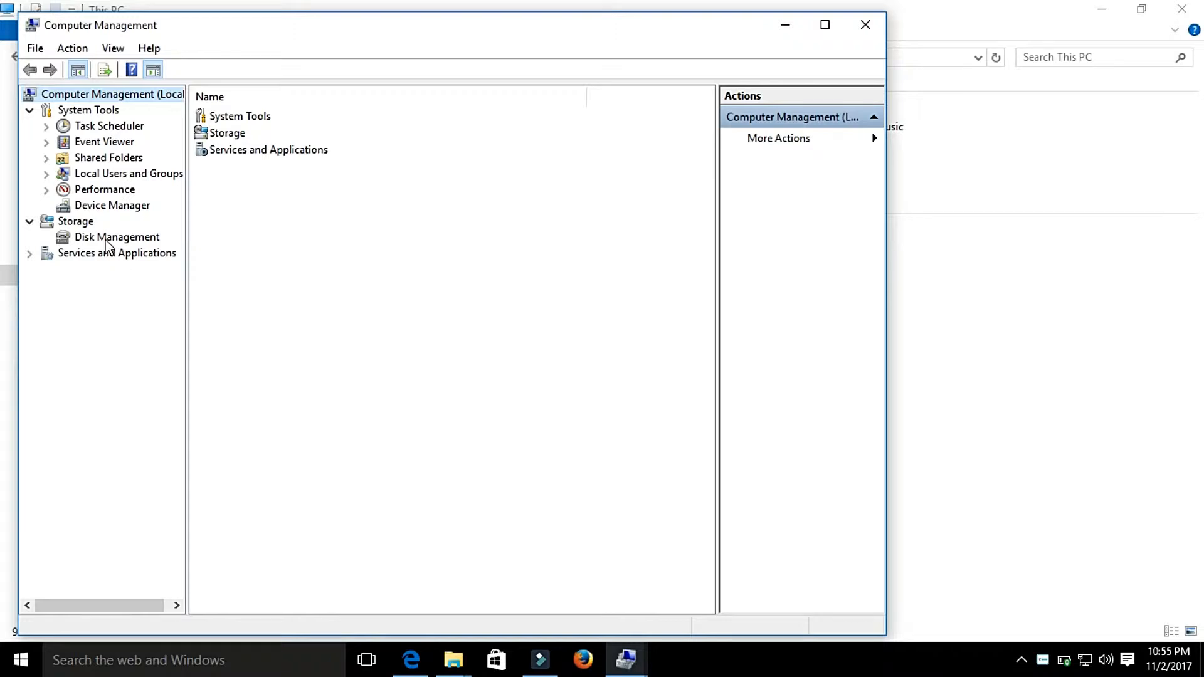
- Open Disk Management to view the C: and E: partitions on Disk 0
{"action": "left_click", "coordinate": [116, 236]}
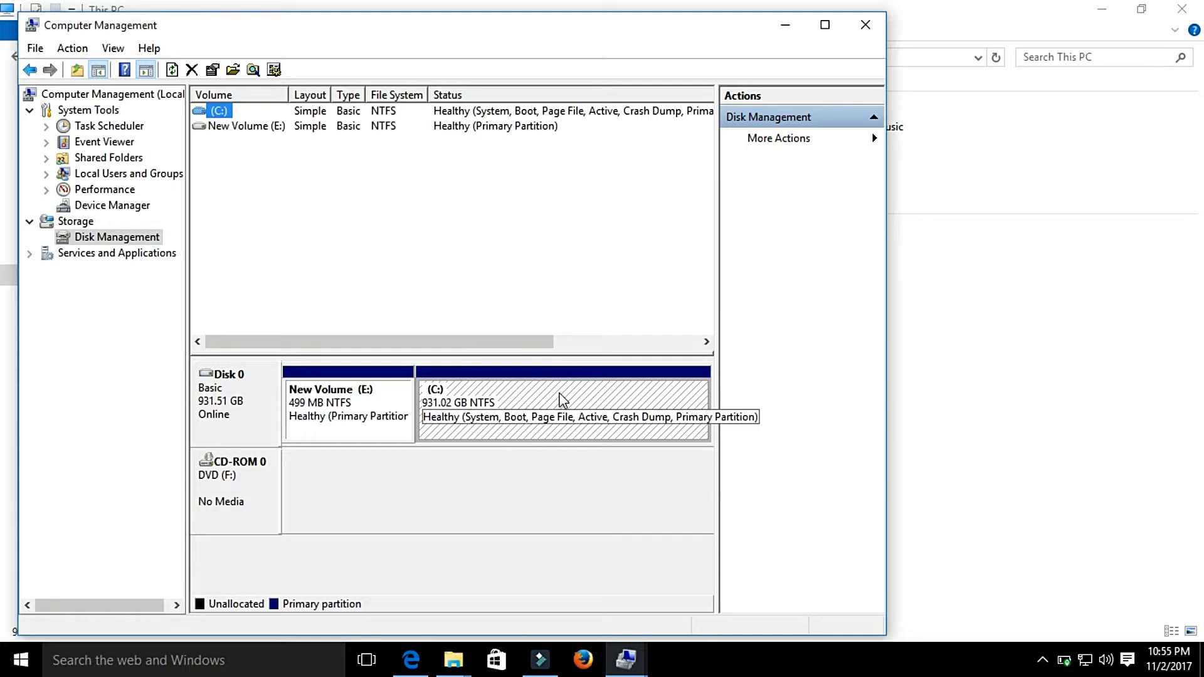
{"action": "mouse_move", "coordinate": [559, 408]}
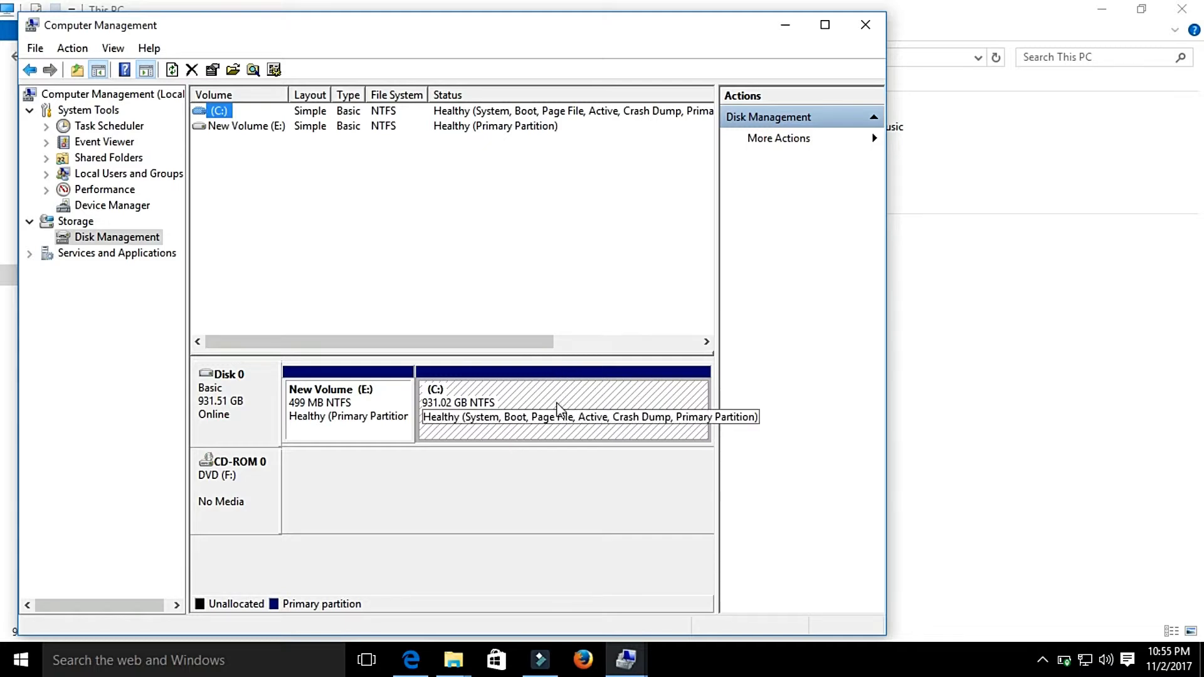
- Shrink C: by 150120 MB, leaving 146.60 GB unallocated on Disk 0
{"action": "right_click", "coordinate": [561, 407]}
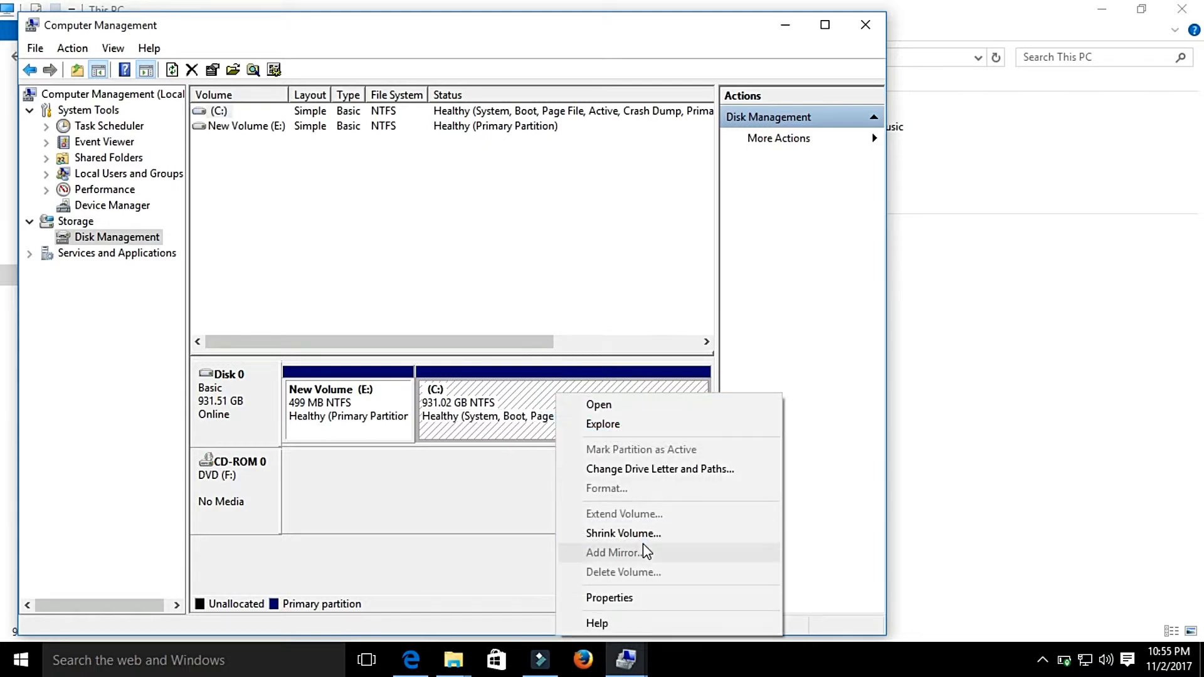
{"action": "left_click", "coordinate": [622, 533]}
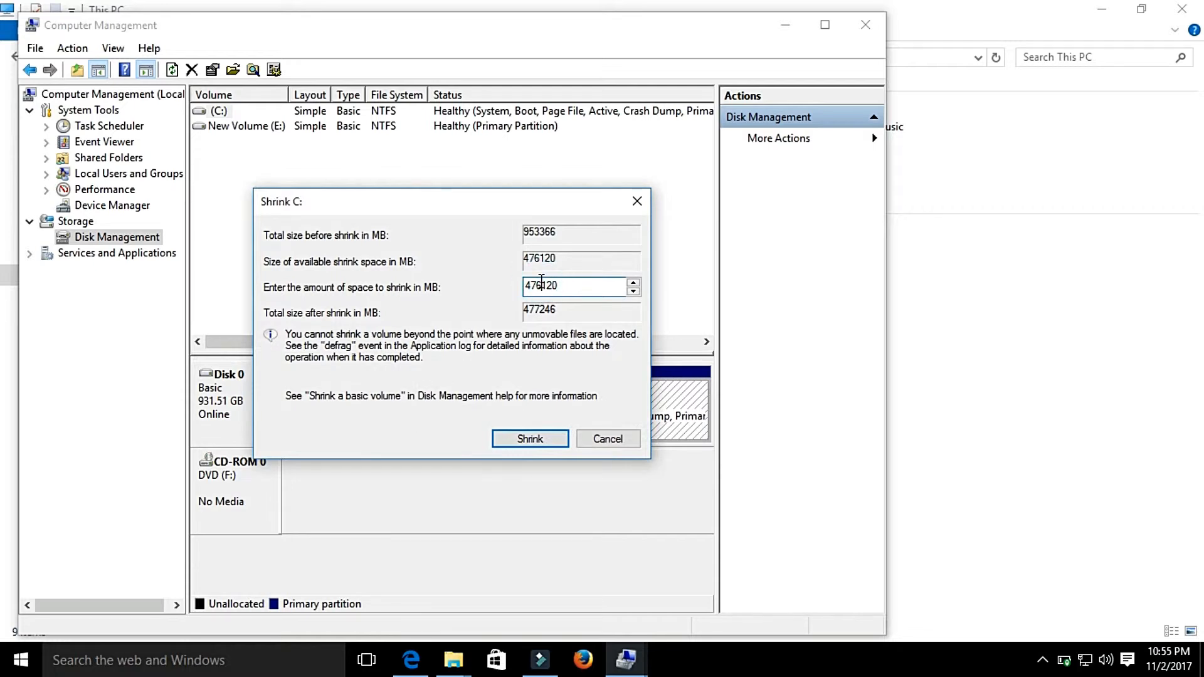
{"action": "type", "text": "120"}
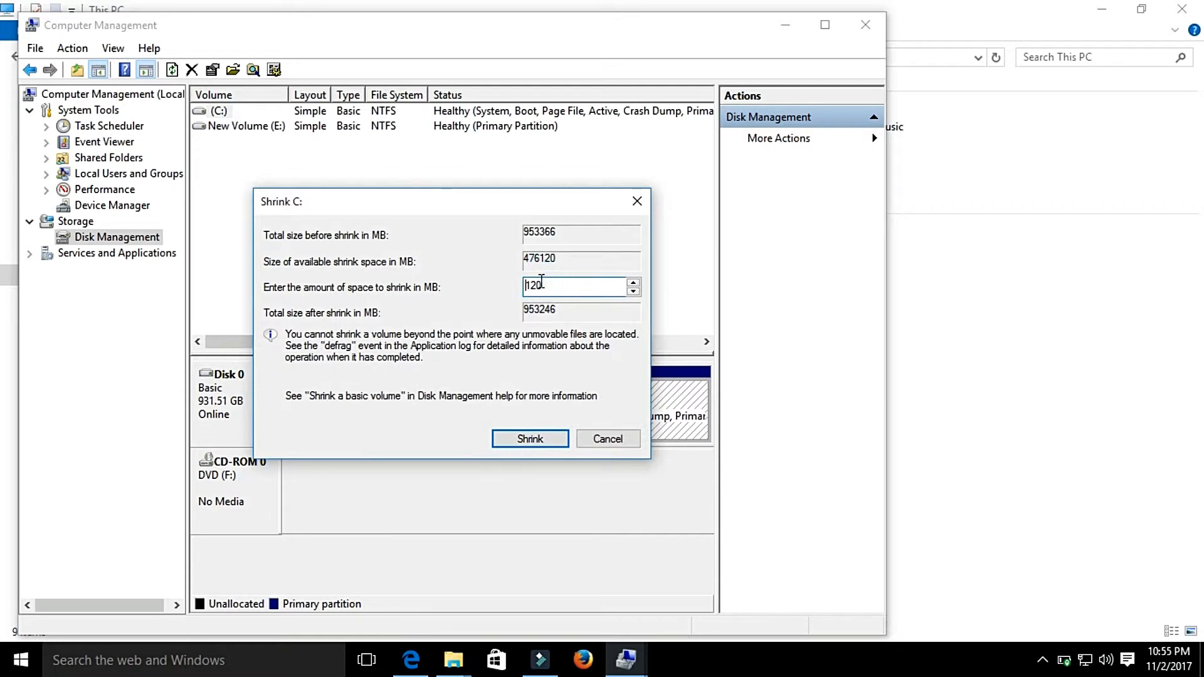
{"action": "type", "text": "150"}
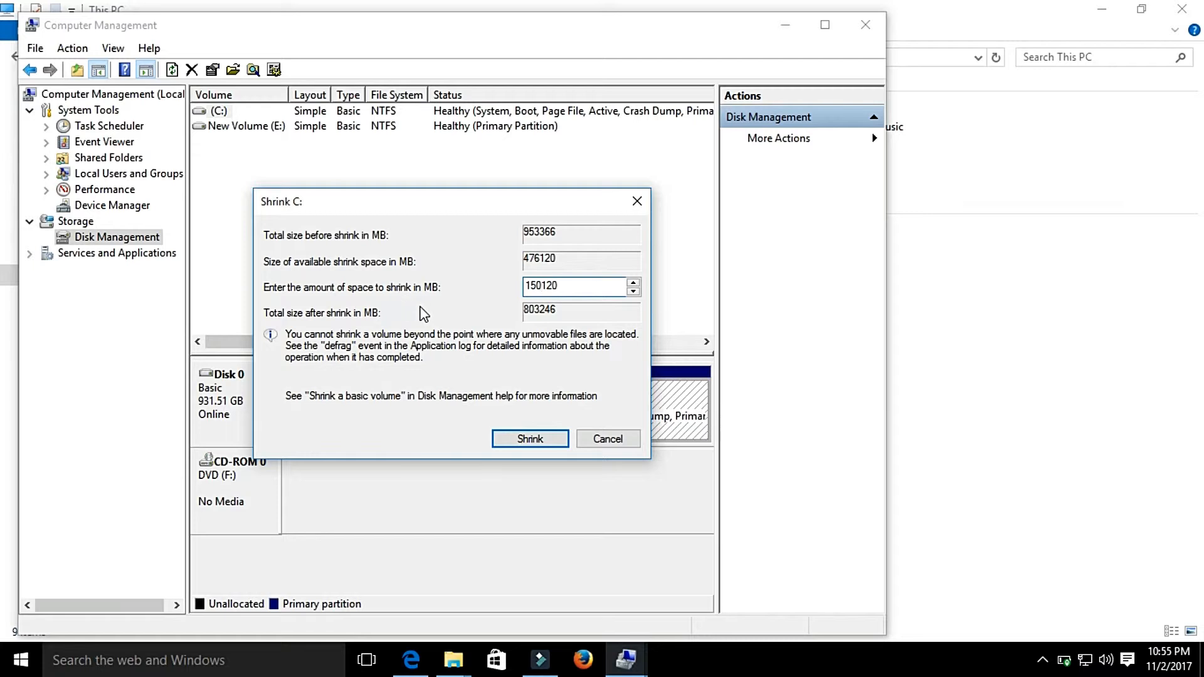
{"action": "mouse_move", "coordinate": [353, 298]}
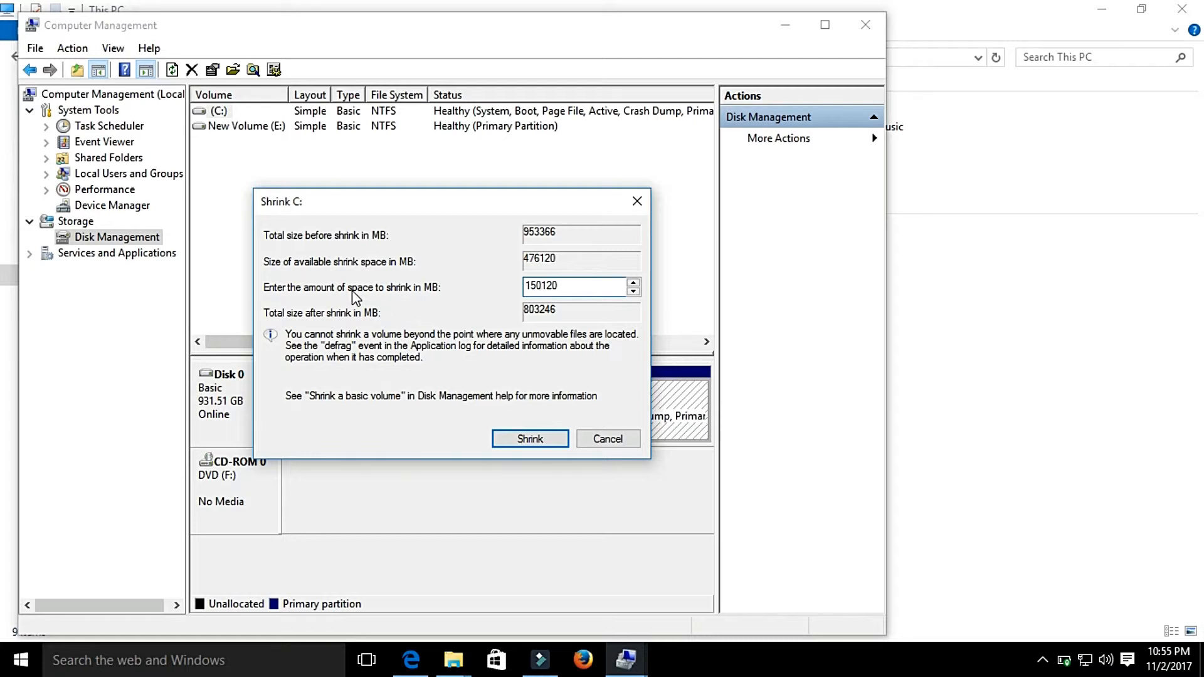
{"action": "mouse_move", "coordinate": [571, 385]}
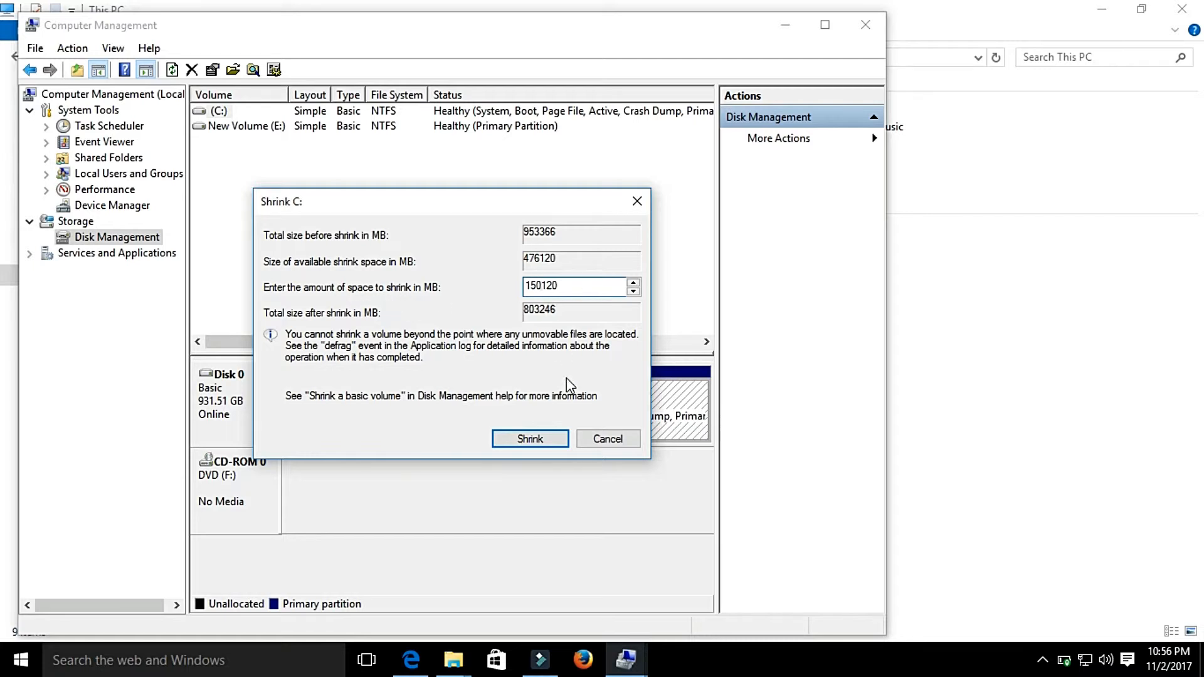
{"action": "left_click", "coordinate": [530, 438]}
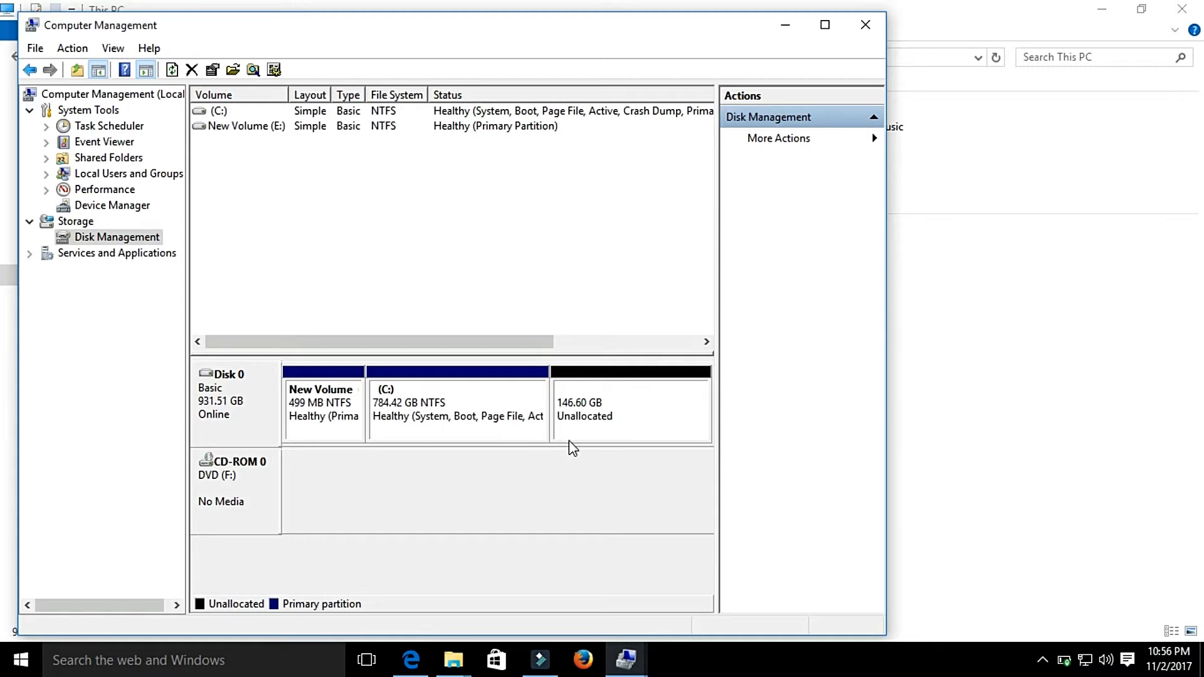
{"action": "mouse_move", "coordinate": [695, 393]}
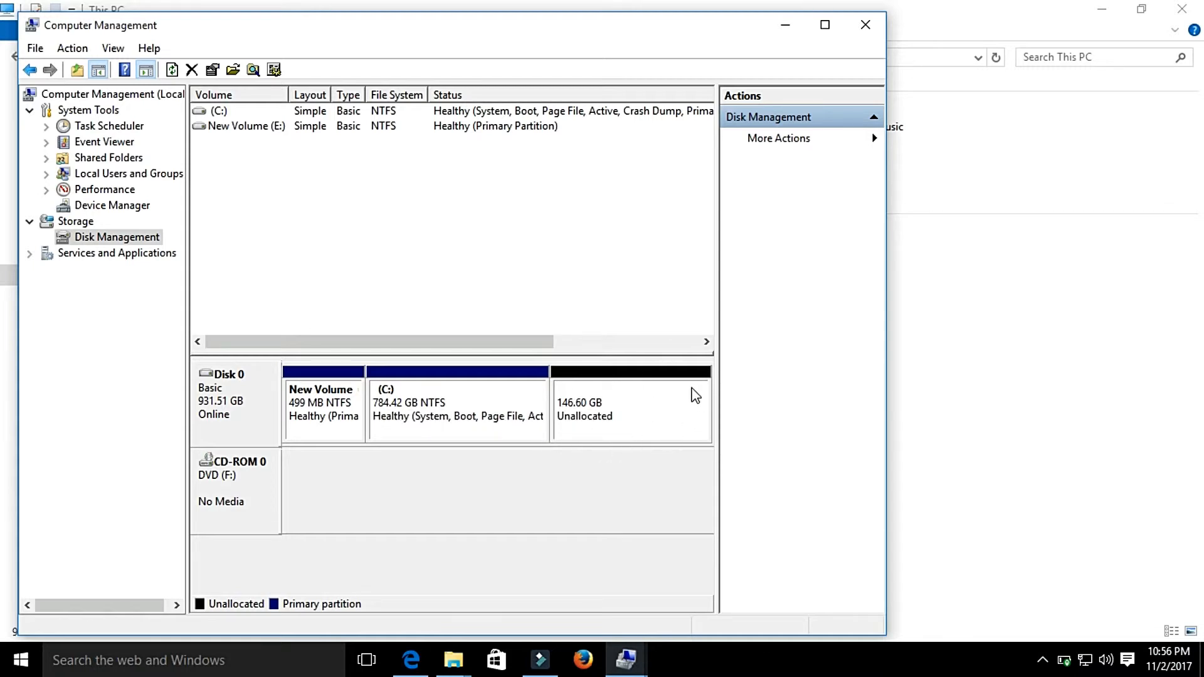
{"action": "mouse_move", "coordinate": [620, 430]}
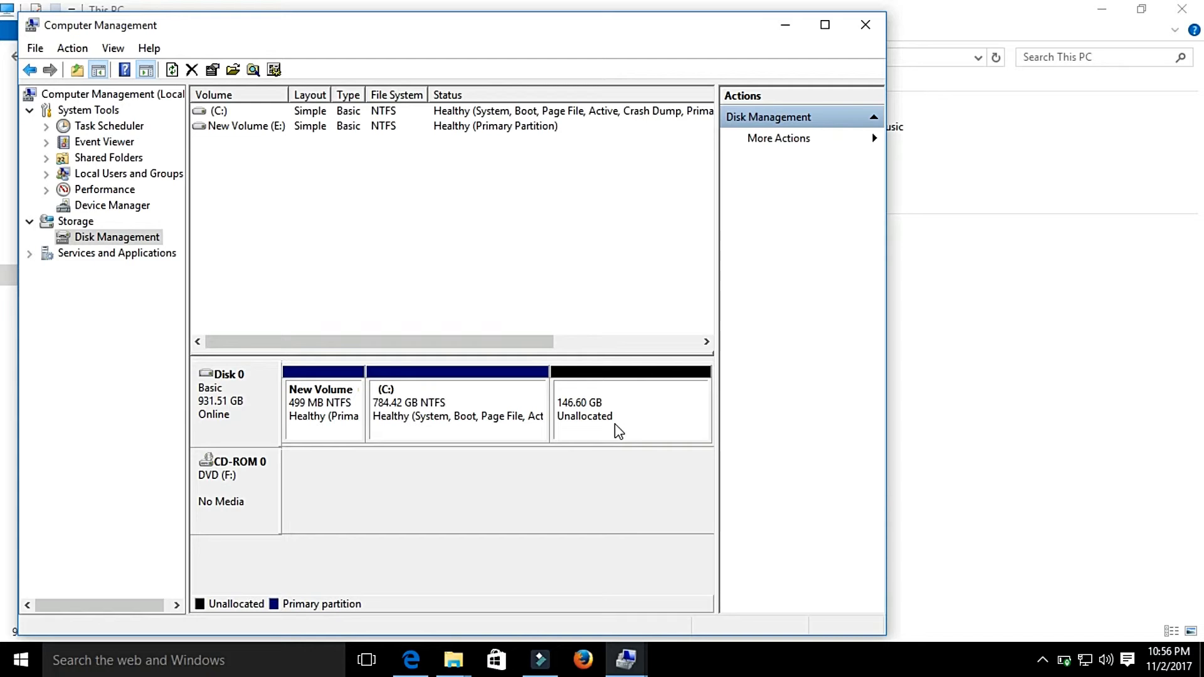
- Create a 146.60 GB NTFS simple volume as drive D: in the unallocated space
{"action": "right_click", "coordinate": [619, 410]}
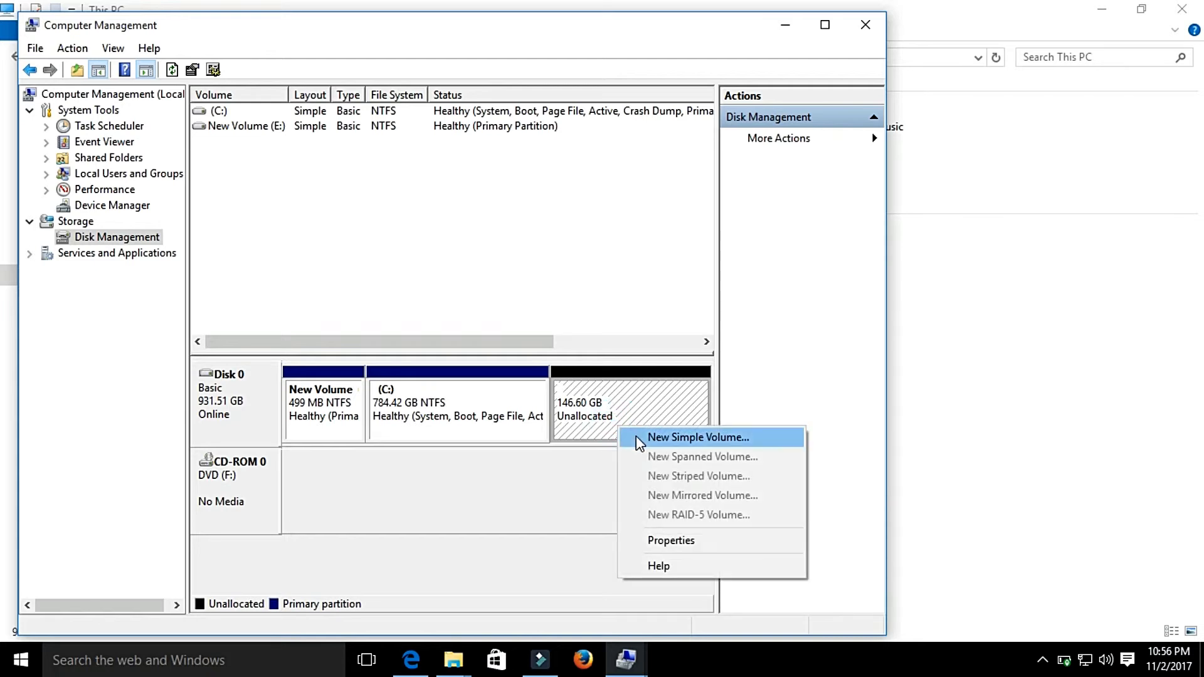
{"action": "left_click", "coordinate": [696, 437]}
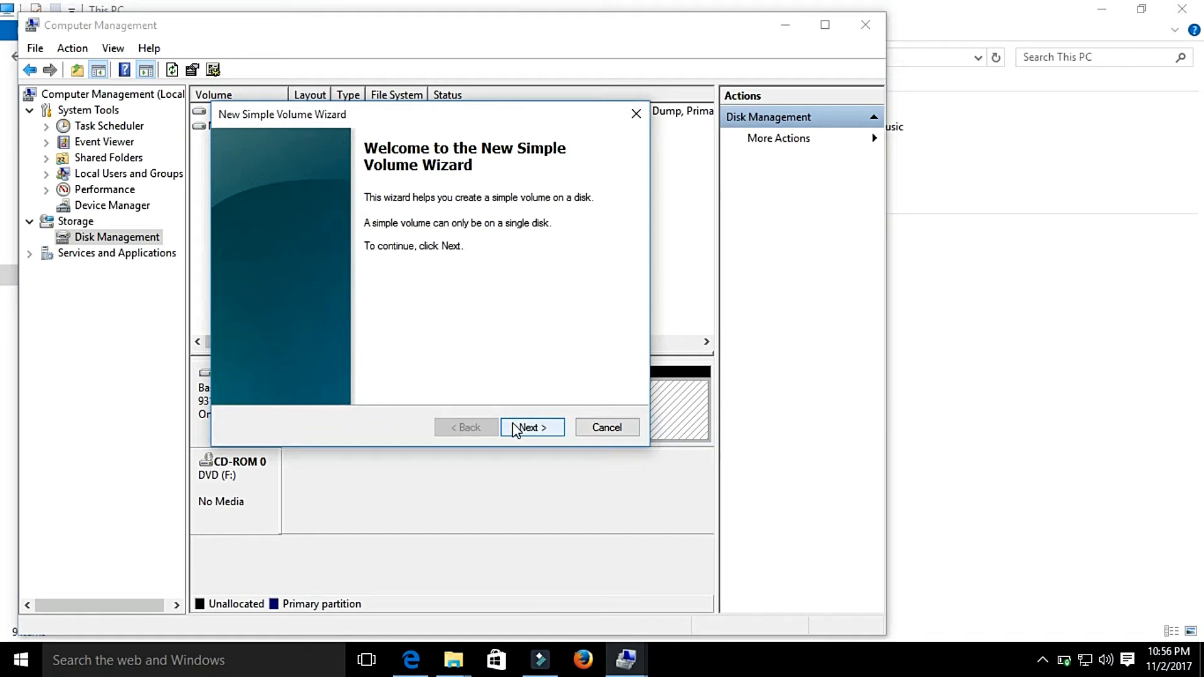
{"action": "left_click", "coordinate": [531, 428]}
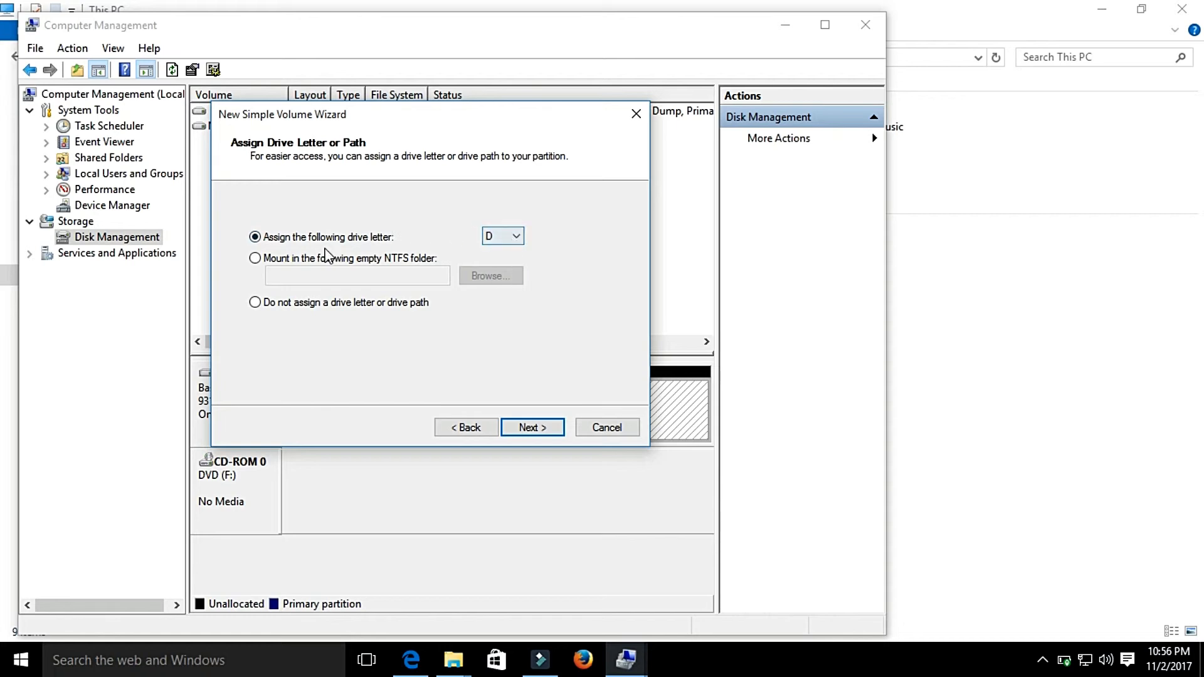
{"action": "left_click", "coordinate": [533, 427]}
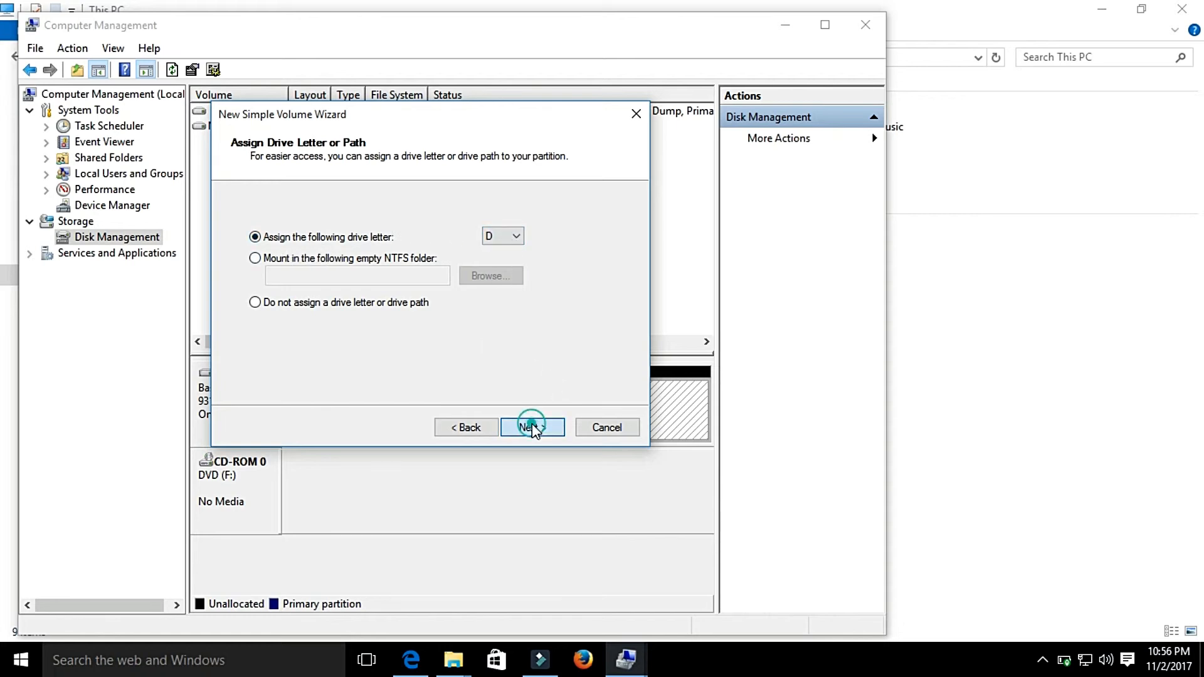
{"action": "left_click", "coordinate": [532, 427]}
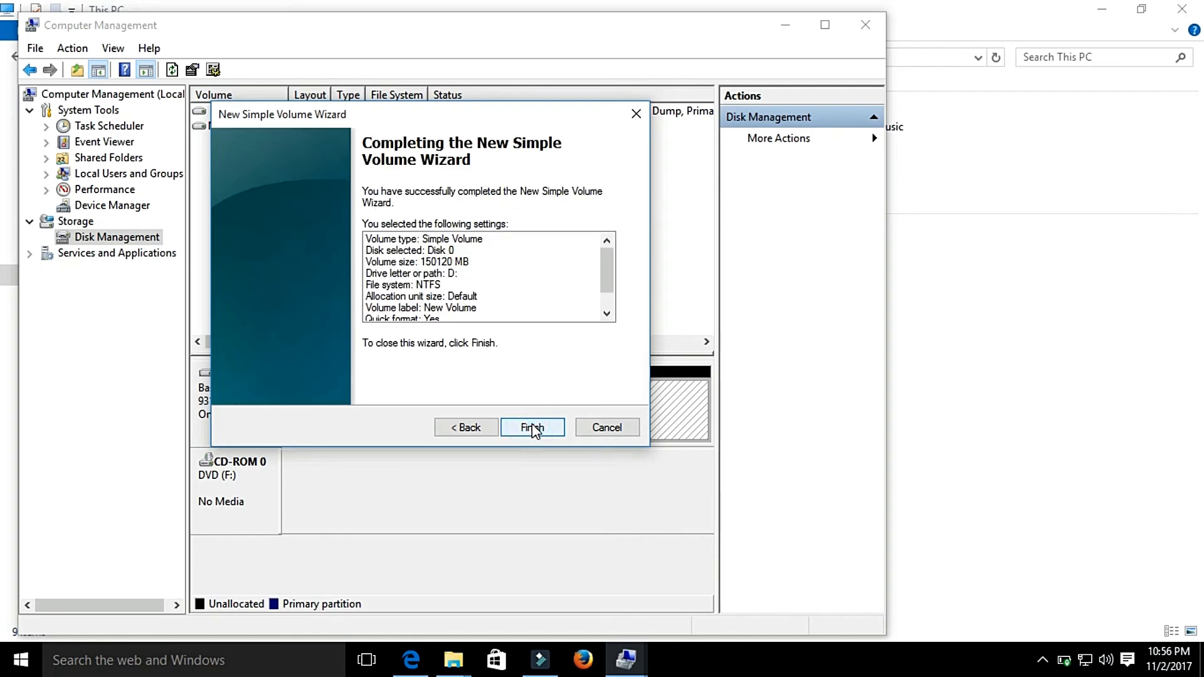
{"action": "left_click", "coordinate": [532, 428]}
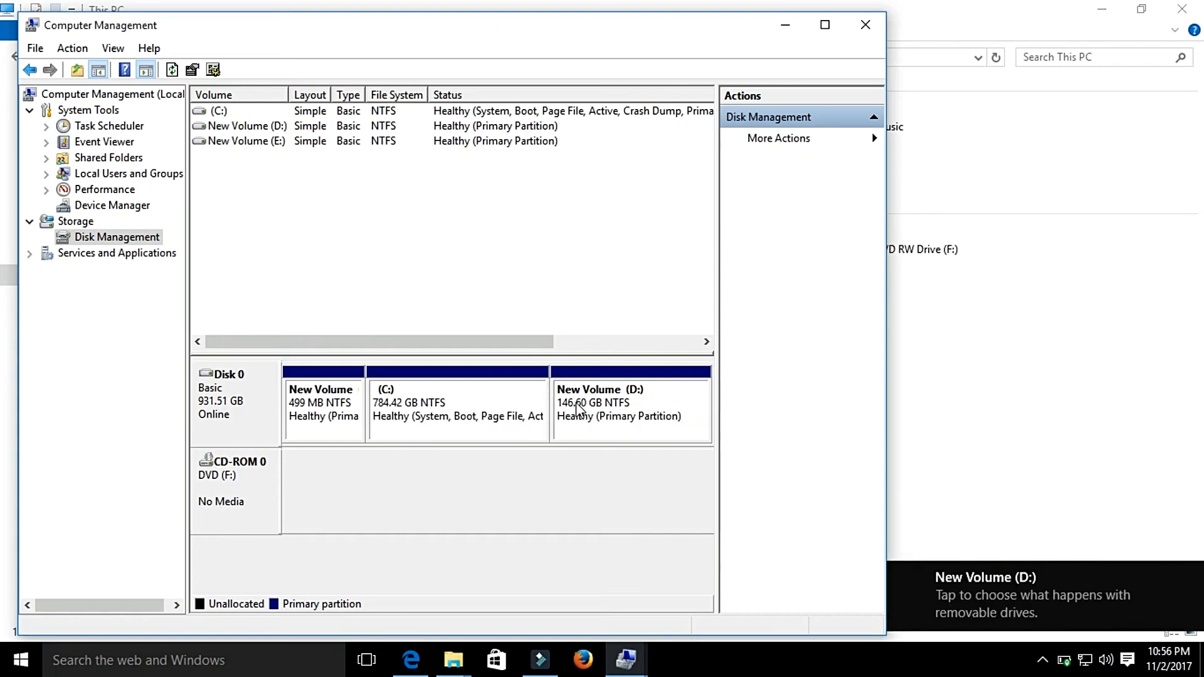
{"action": "mouse_move", "coordinate": [660, 625]}
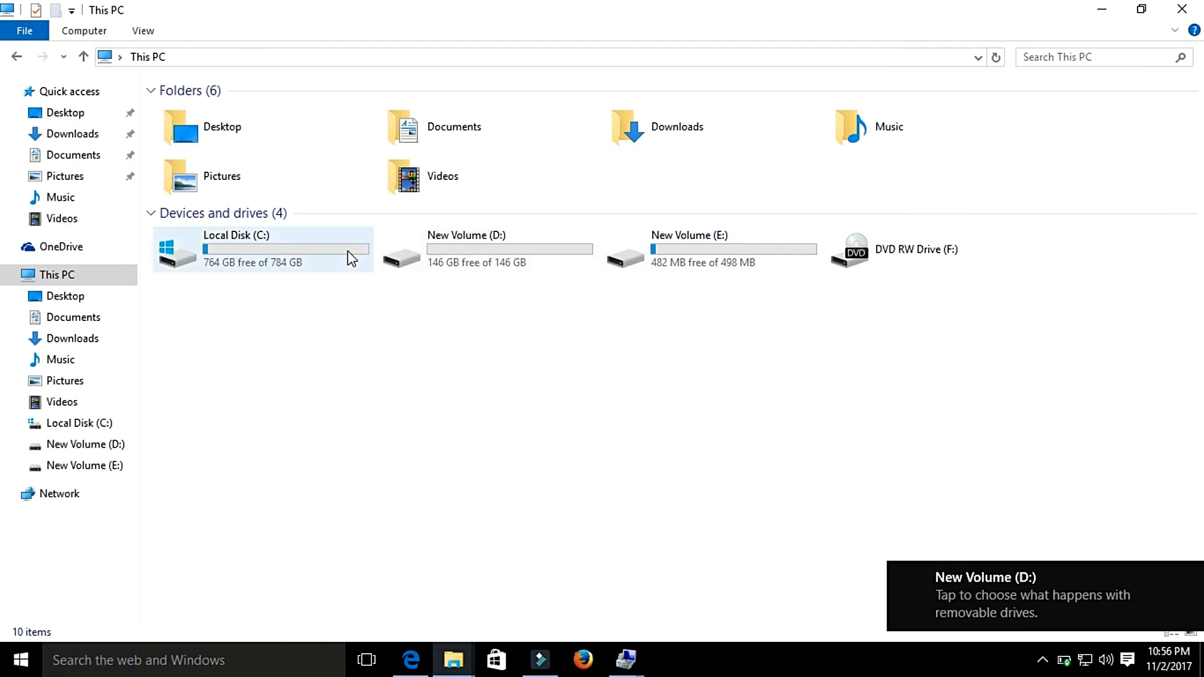
- Select New Volume (D:), 146 GB free, in File Explorer's This PC
{"action": "left_click", "coordinate": [495, 250]}
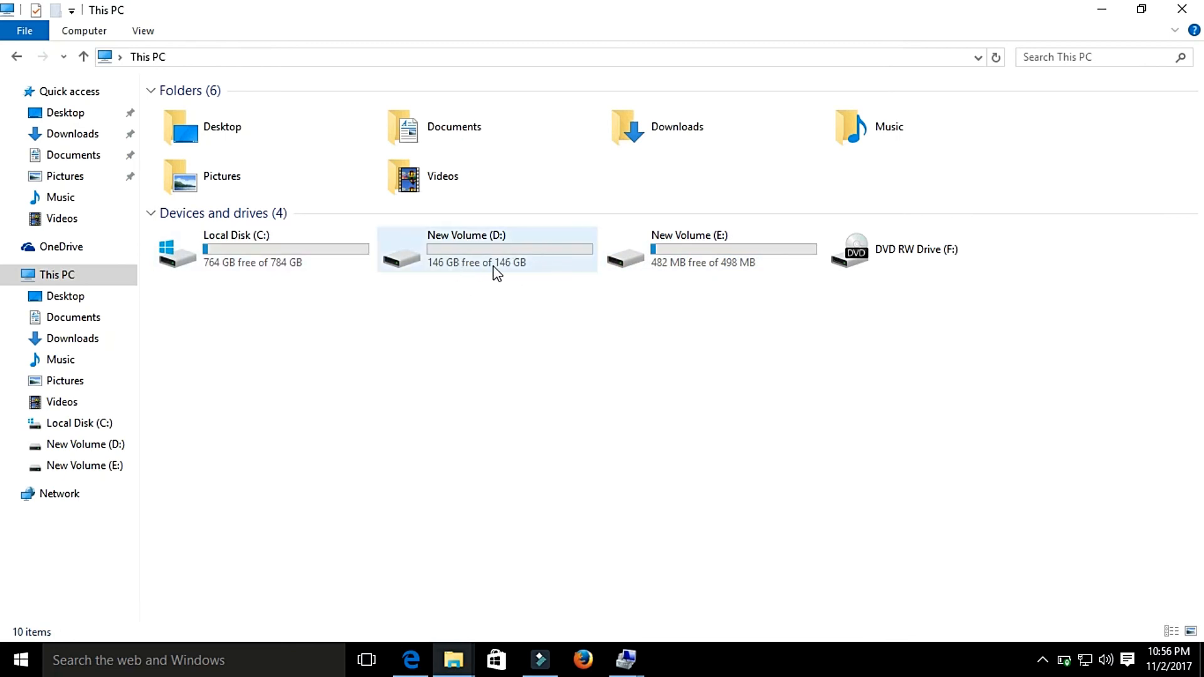
{"action": "mouse_move", "coordinate": [465, 270]}
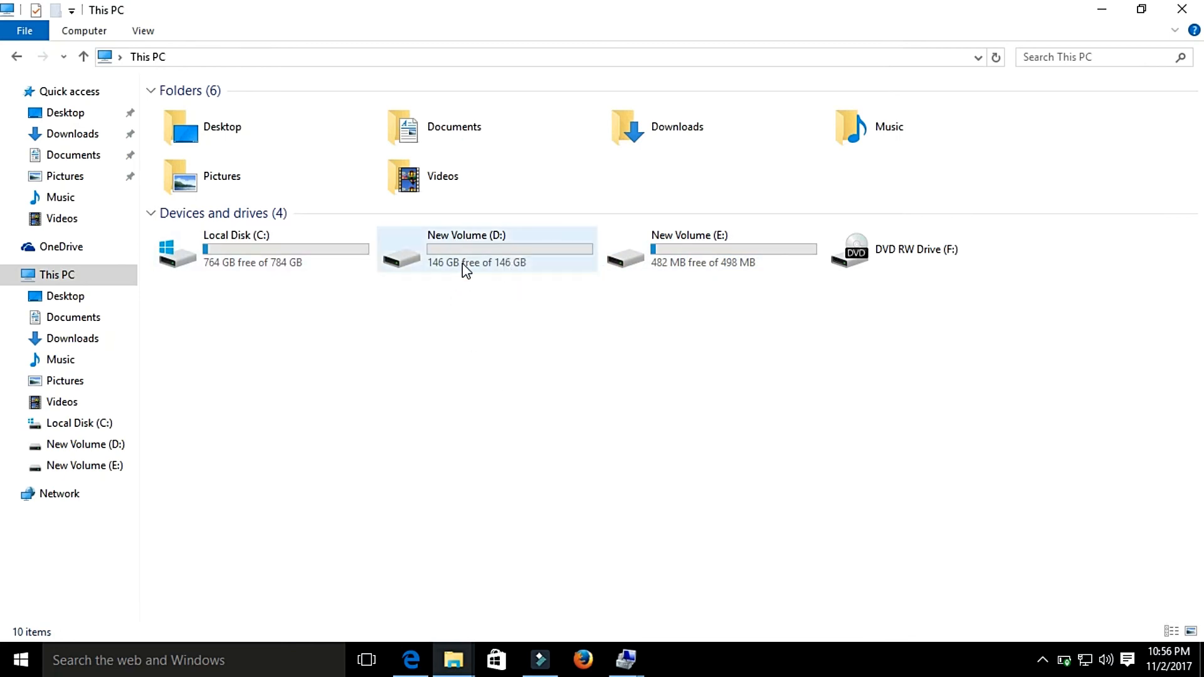